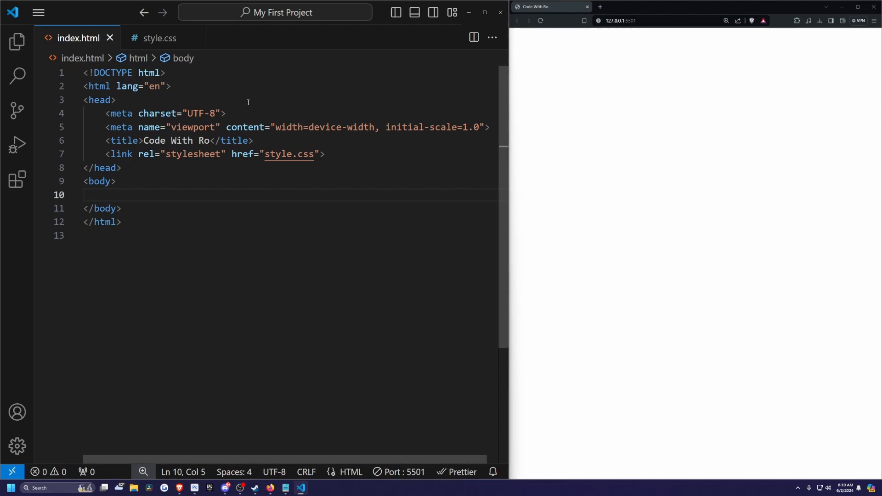
pyautogui.moveTo(333, 159)
pyautogui.write('<link rel="stylesheet" href="print.css">')
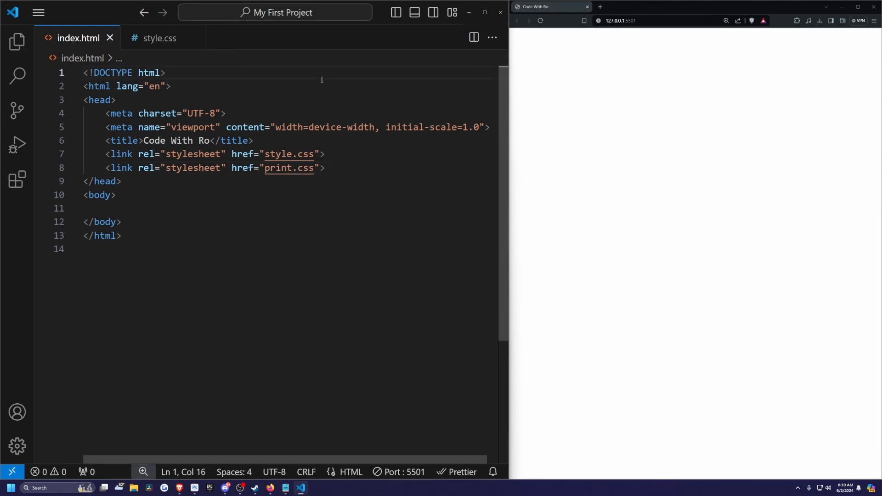
# - Start a new blank file after linking print.css below style.css in index.html
pyautogui.press('Ctrl+n')
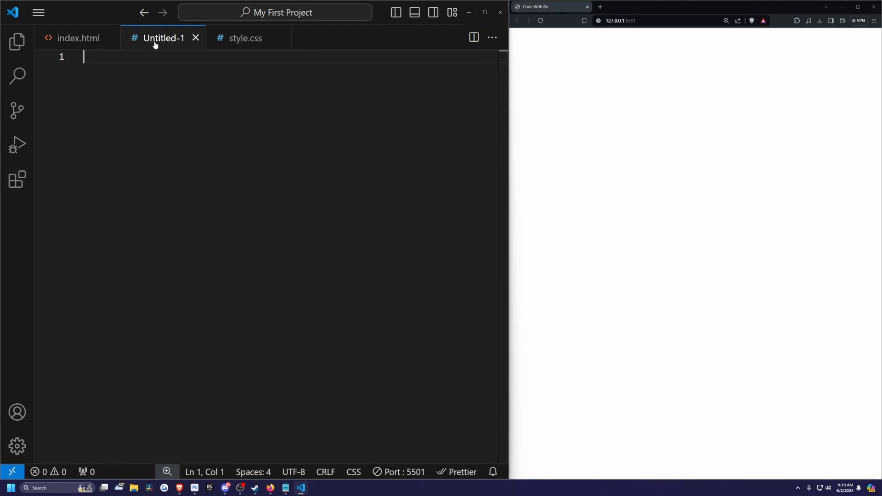
# - Save the new file as print.css, then return to index.html
pyautogui.press('Ctrl+S')
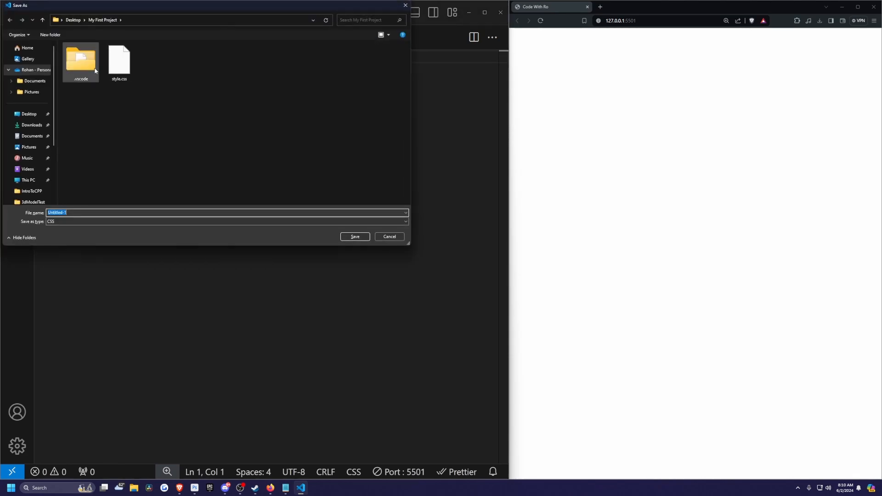
pyautogui.write('print')
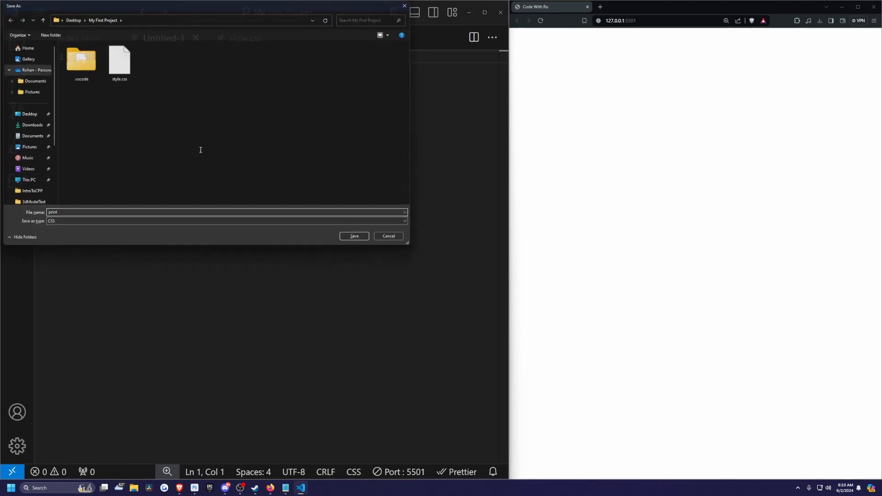
pyautogui.click(355, 236)
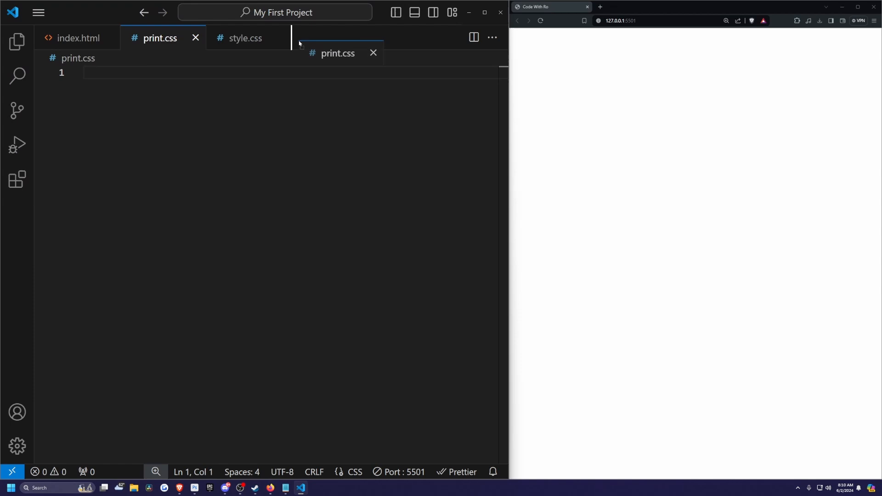
pyautogui.click(77, 37)
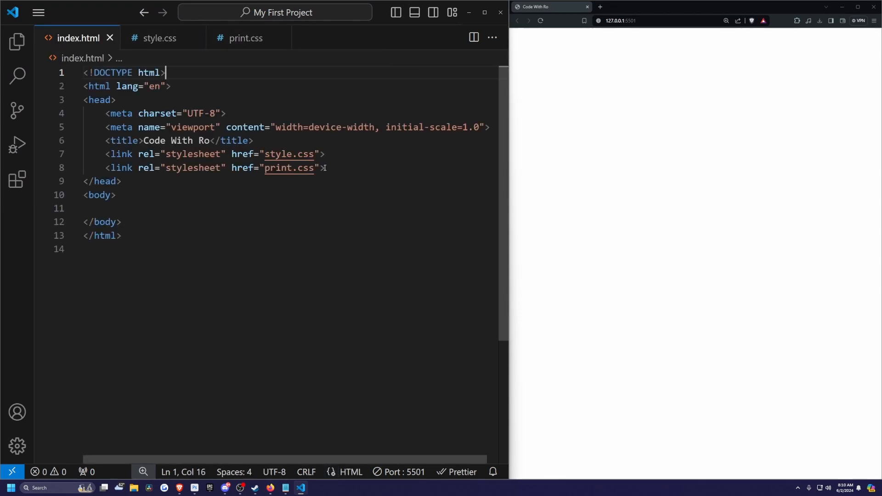
# - Add a 'CSS Print Stylesheets Tutorial' header, a main section paragraph, and a '© 2024 Code With Ro' footer
pyautogui.click(130, 195)
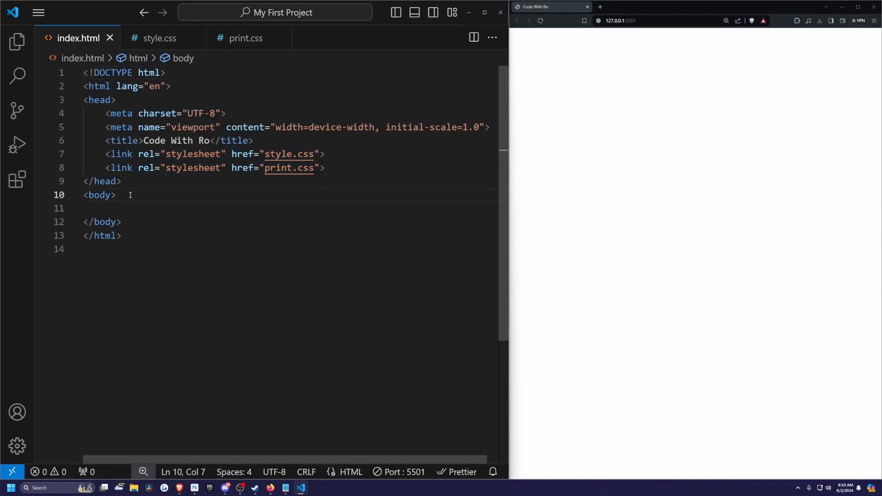
pyautogui.write('</body>')
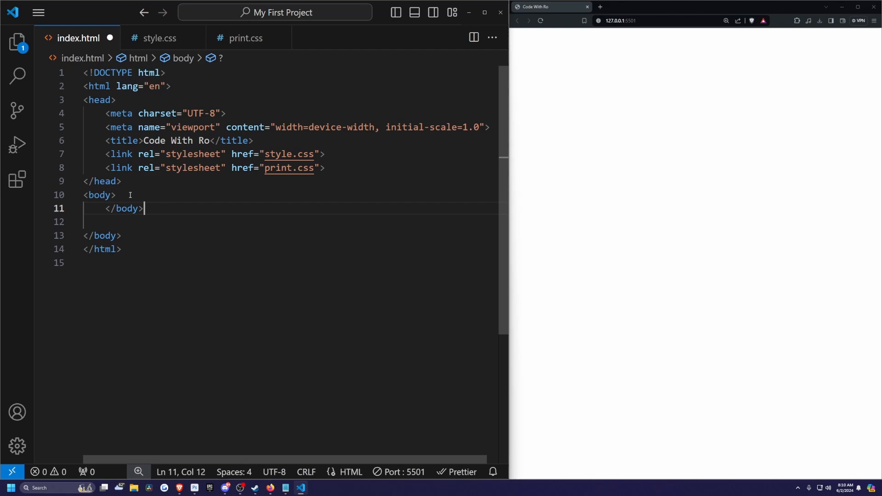
pyautogui.write('h')
pyautogui.click(289, 263)
pyautogui.write('<sectio')
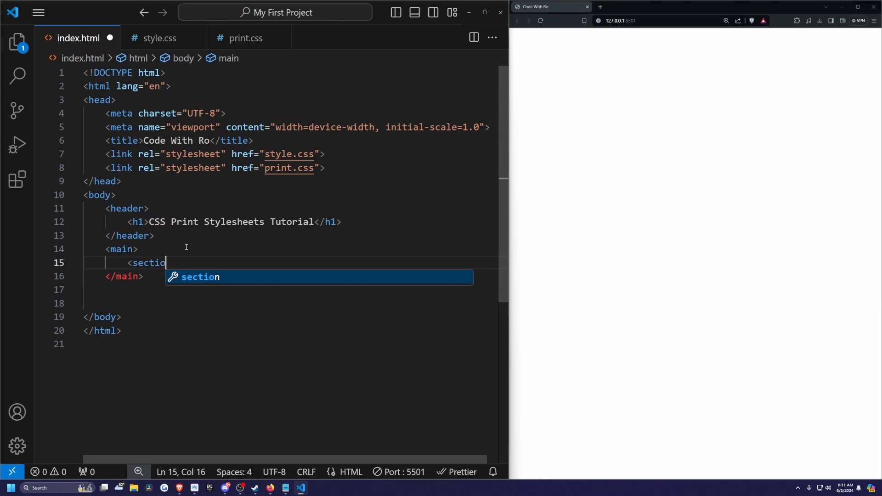
pyautogui.press('Enter')
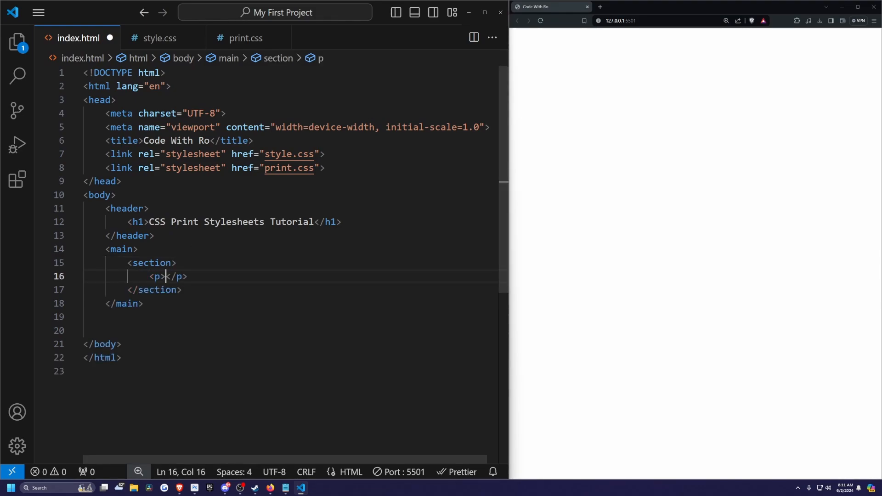
pyautogui.write('This content is styled for both screen and print. In print, some elements will be hidden, and the layout will be adjusted for optimal readability.')
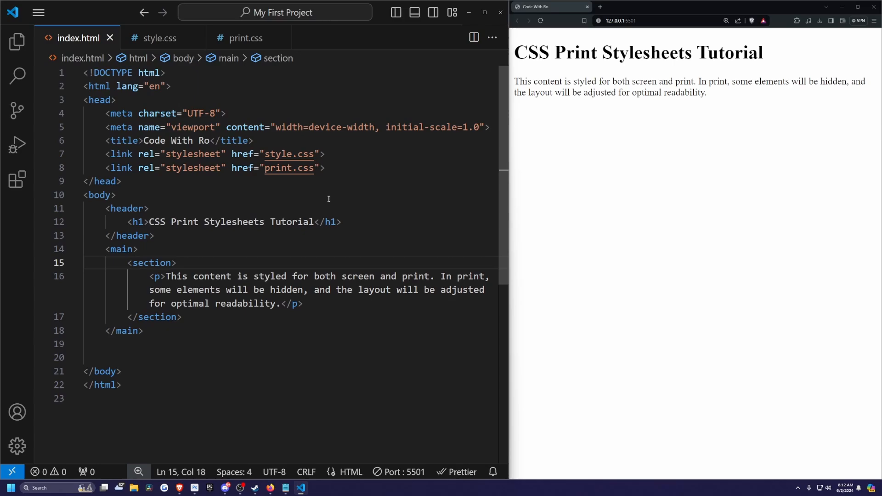
pyautogui.moveTo(339, 190)
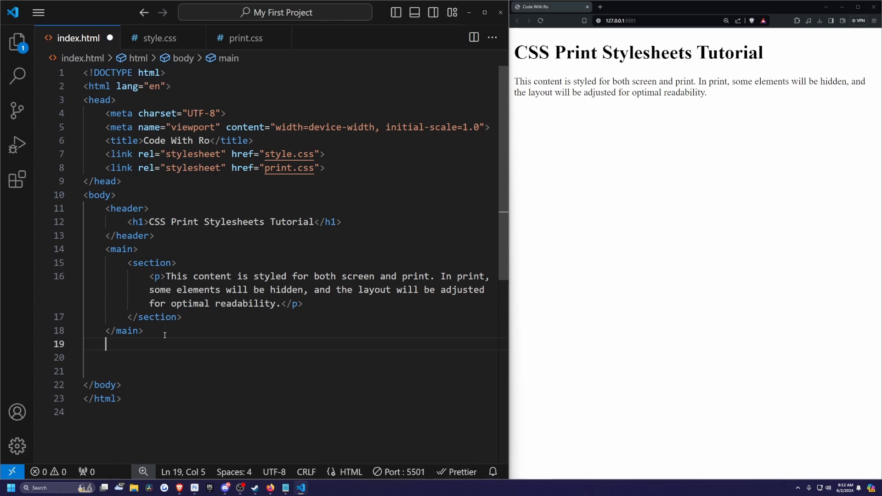
pyautogui.write('<footer>\\n    <p>&copy; 2024 Code With Ro</p>\\n</footer>')
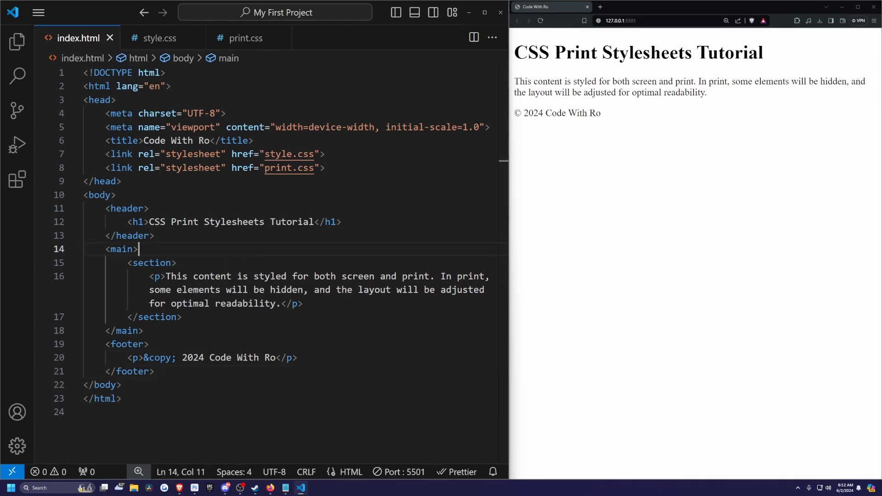
# - In style.css, give body an Arial, sans-serif font and header a #333 background with white text
pyautogui.click(159, 37)
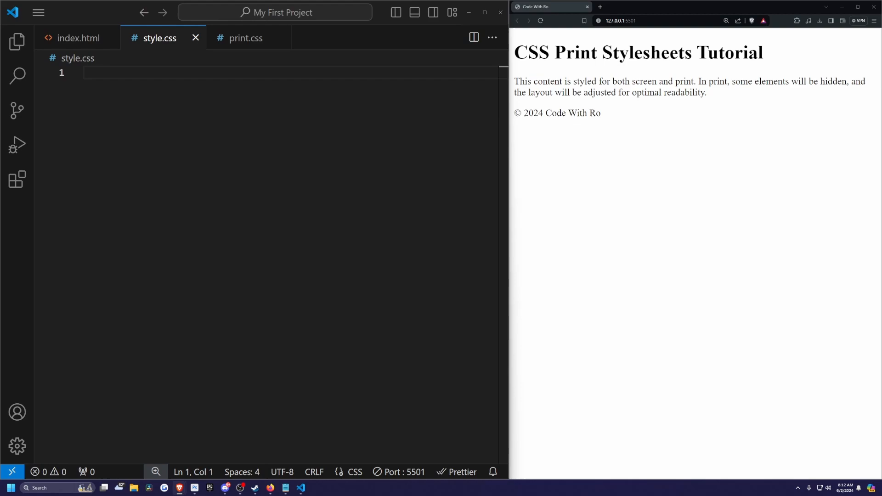
pyautogui.moveTo(137, 142)
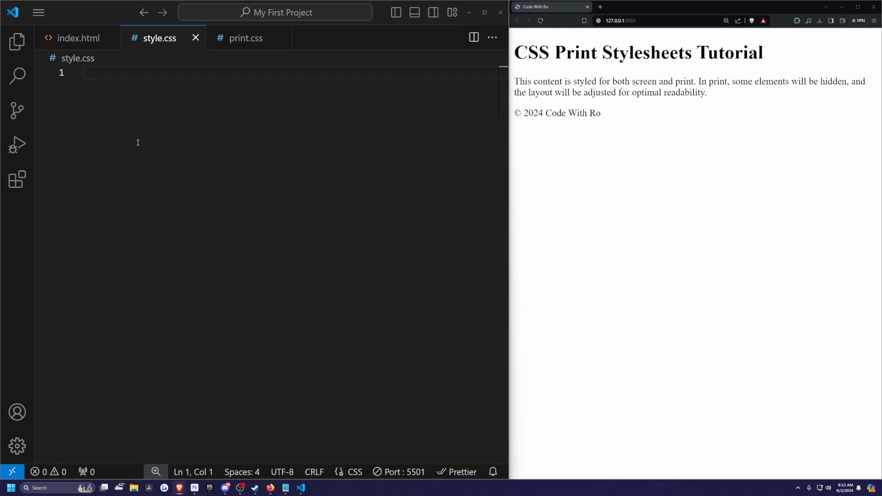
pyautogui.write('body {')
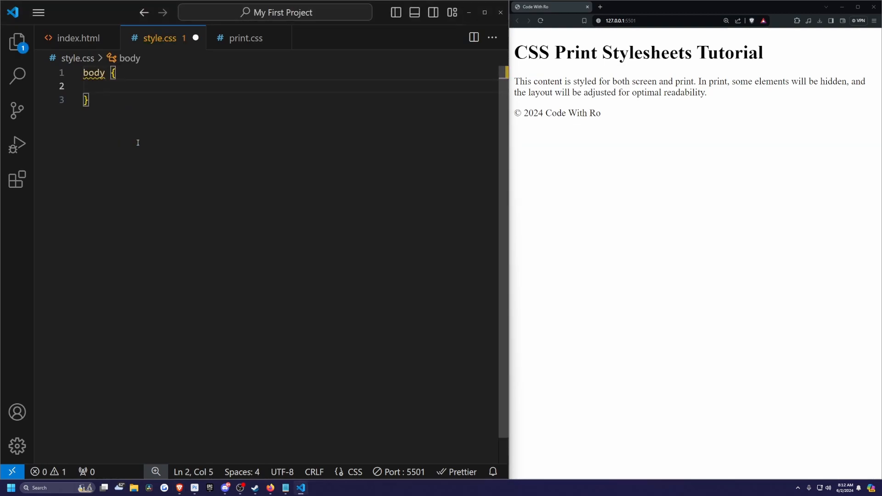
pyautogui.write('font-family: Arial, sans-serif;')
pyautogui.write('line-height: 1.6;')
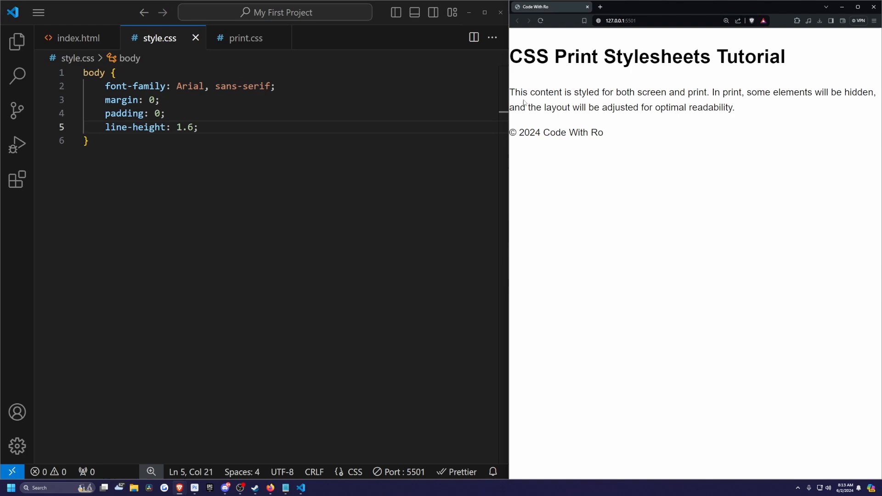
pyautogui.press('Enter')
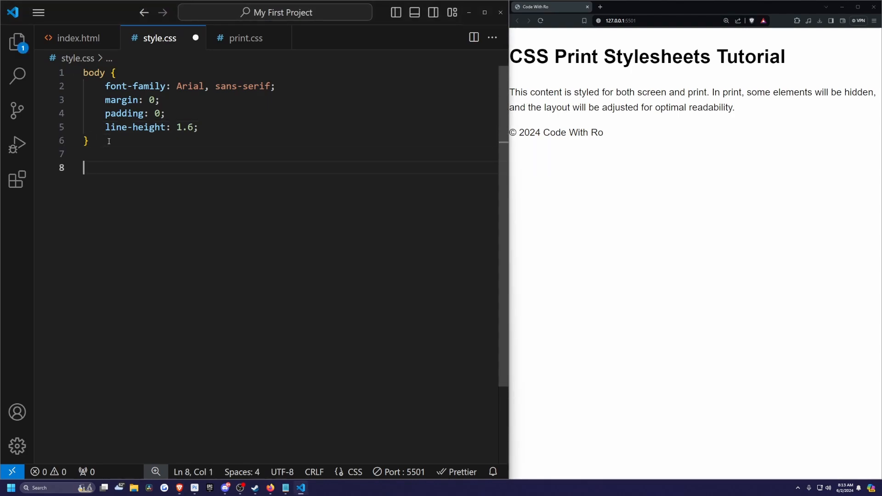
pyautogui.write('header {\\n    background-color: #333;\\n    color: #fff;\\n    padding: 20px 0;\\n    text-align: center;\\n}')
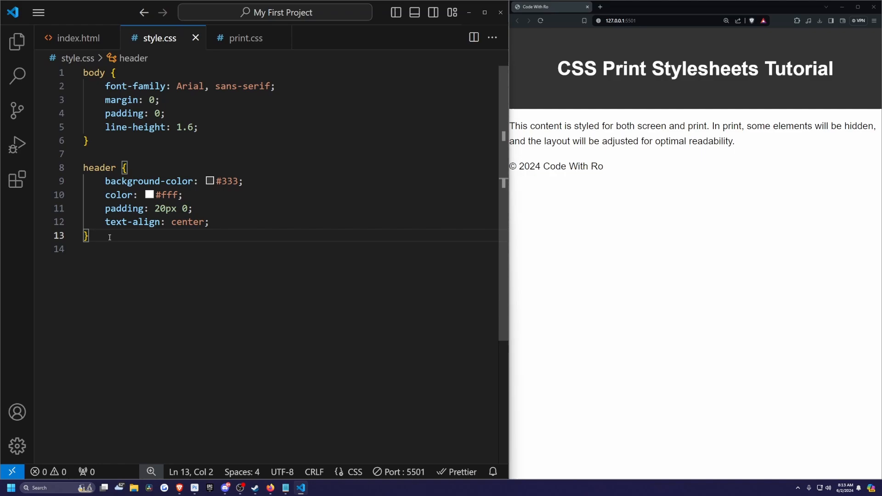
# - Give main 20px padding and the footer a #333 background with centred text
pyautogui.write('main')
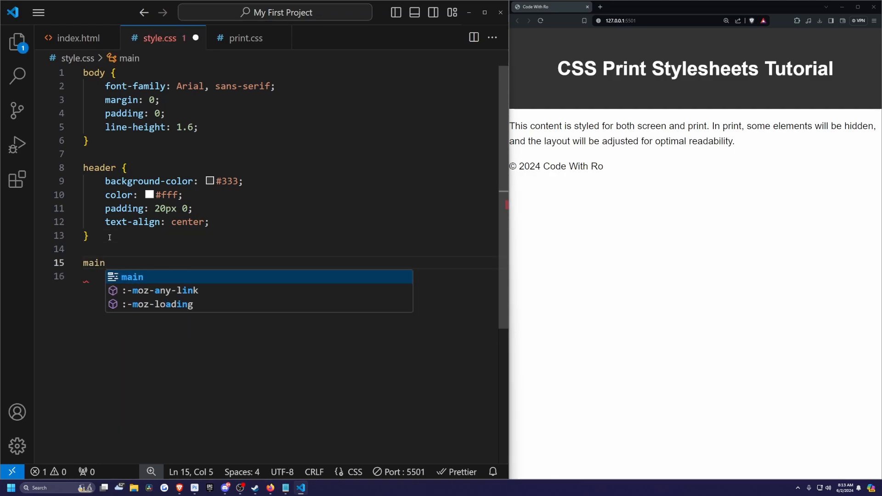
pyautogui.write('{')
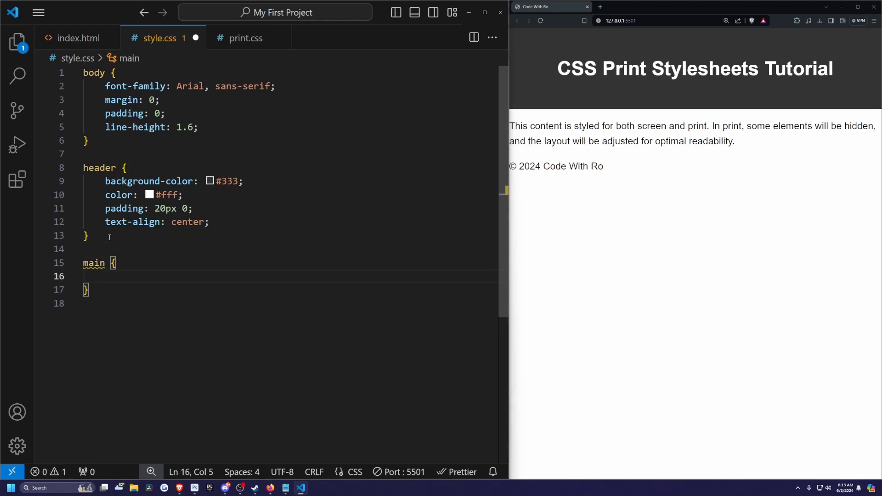
pyautogui.write('padding: 20px')
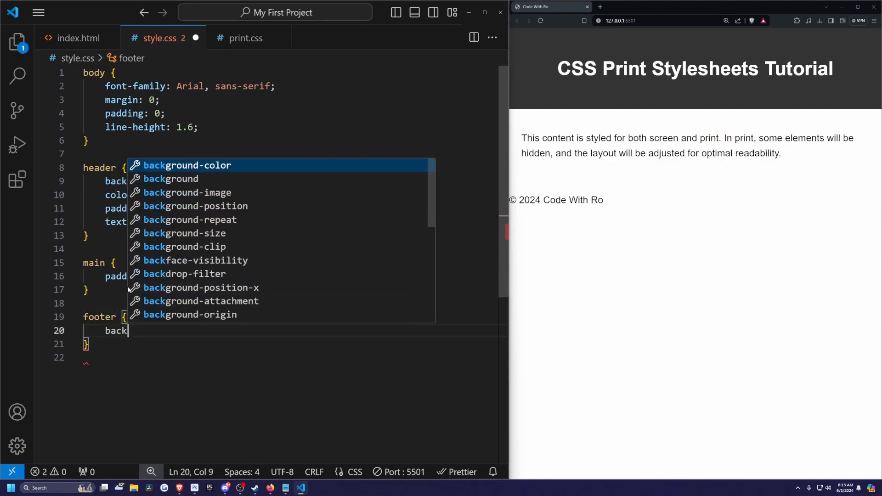
pyautogui.write('background-color: #333;')
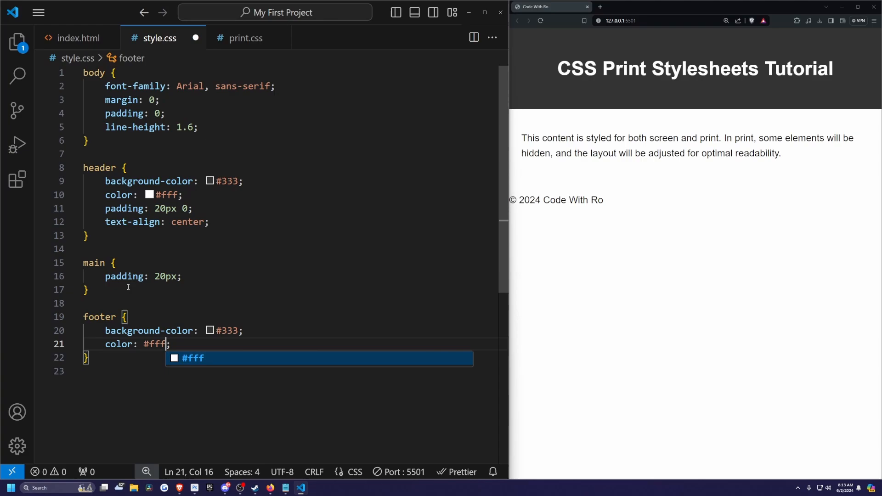
pyautogui.write('text-align: center;')
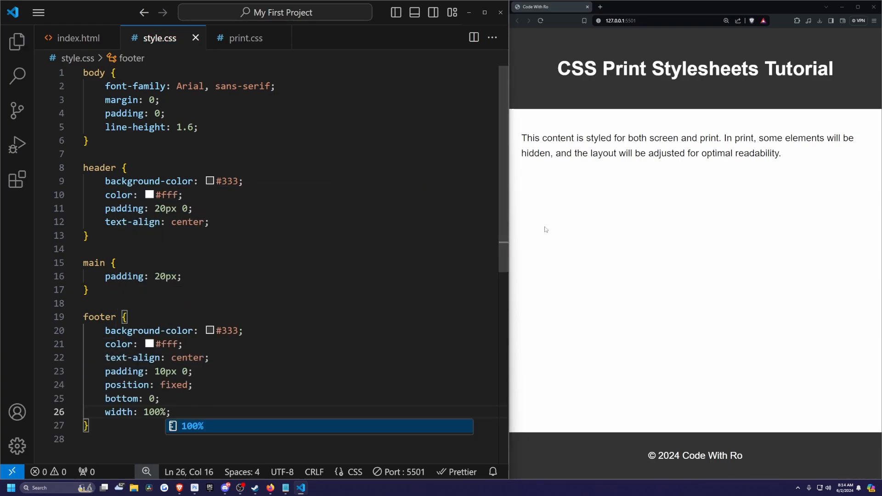
pyautogui.press('Escape')
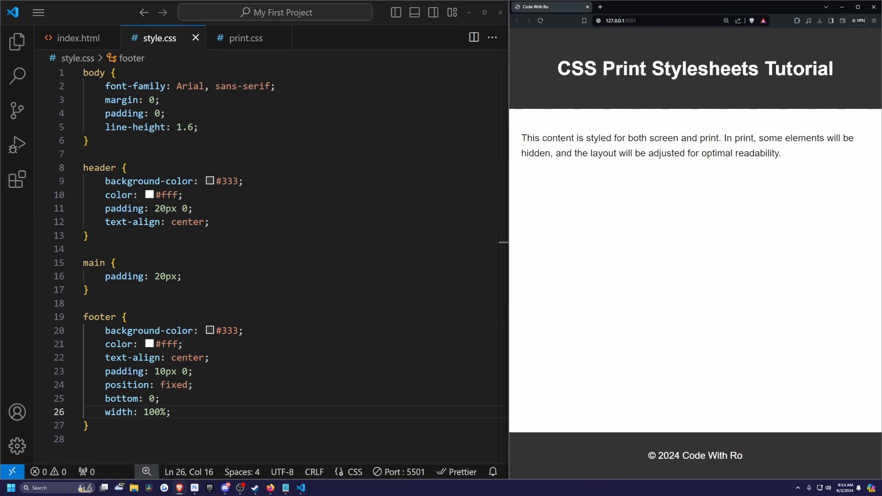
# - Set the print body text colour to #000 and save print.css
pyautogui.write('bpdy')
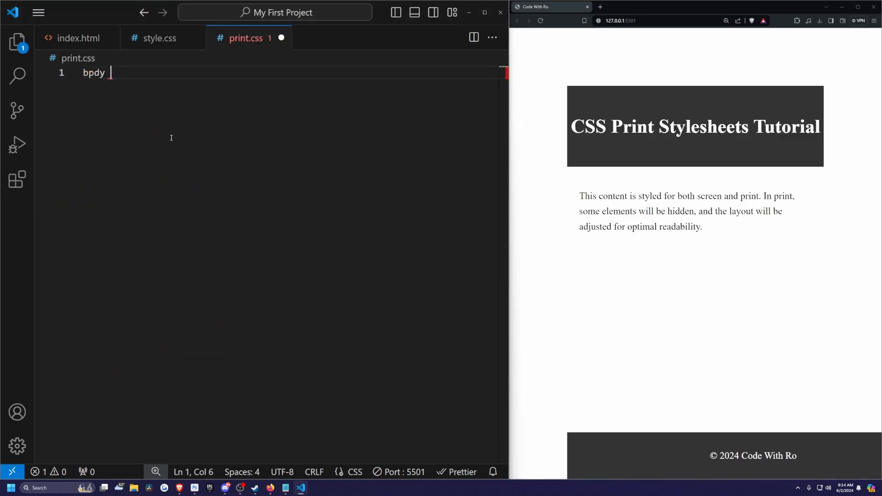
pyautogui.write('body {')
pyautogui.write('font-family: serif;')
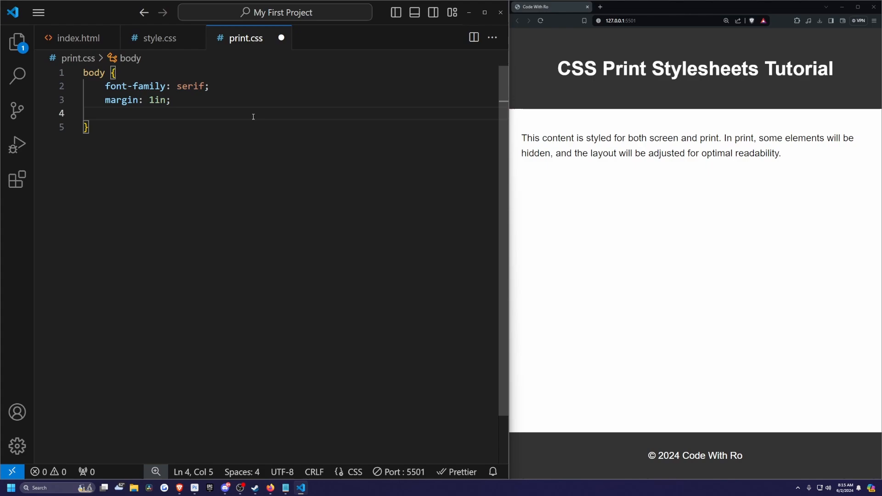
pyautogui.write('color #')
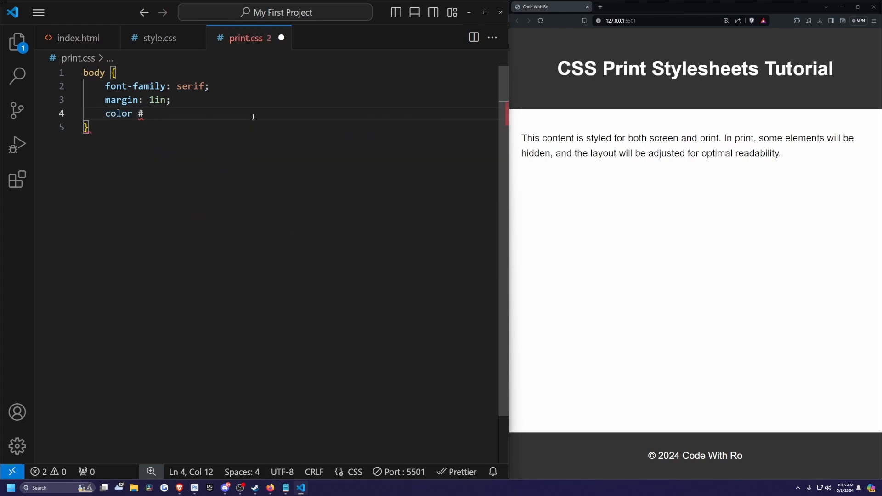
pyautogui.write('000;')
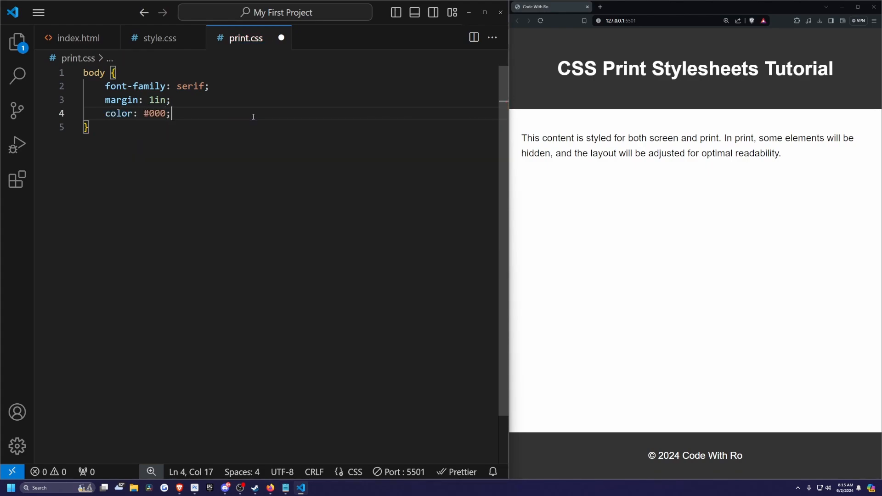
pyautogui.press('Ctrl+s')
pyautogui.write('header, footer {')
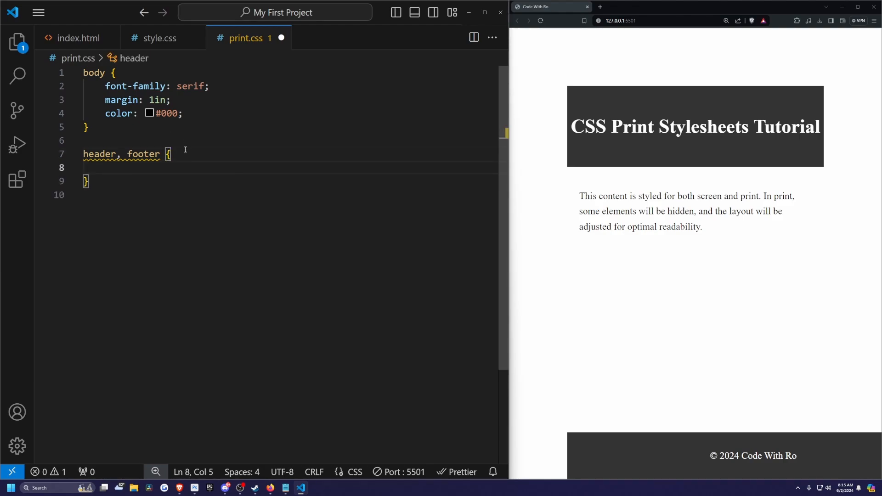
# - Hide header and footer, set main padding to 0, and avoid page breaks inside paragraphs
pyautogui.write('display: none;')
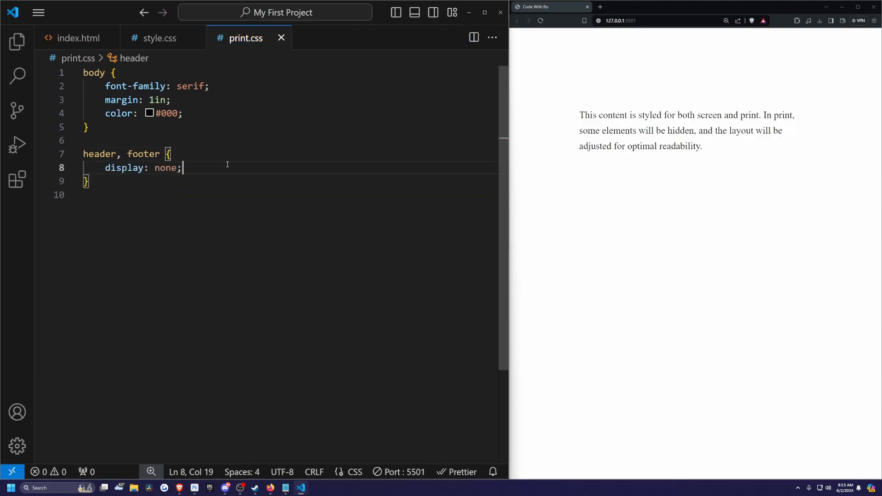
pyautogui.write('main {')
pyautogui.write('page-break-ins')
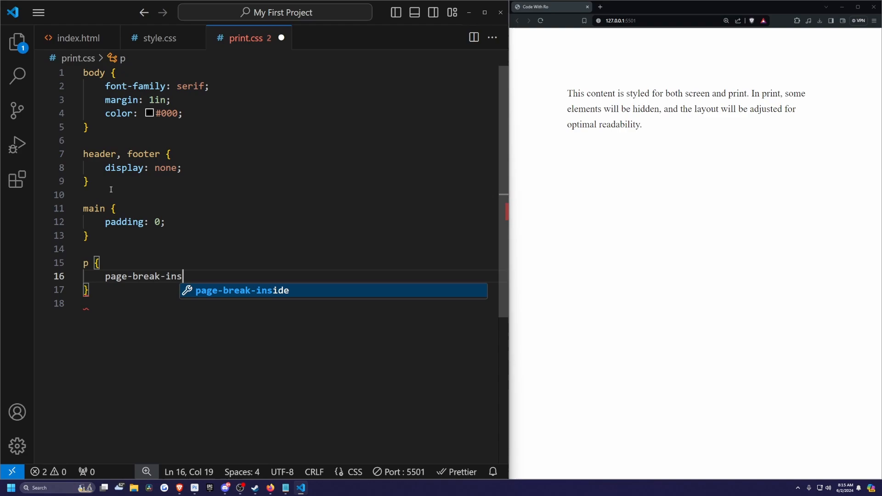
pyautogui.write('ide: avoid')
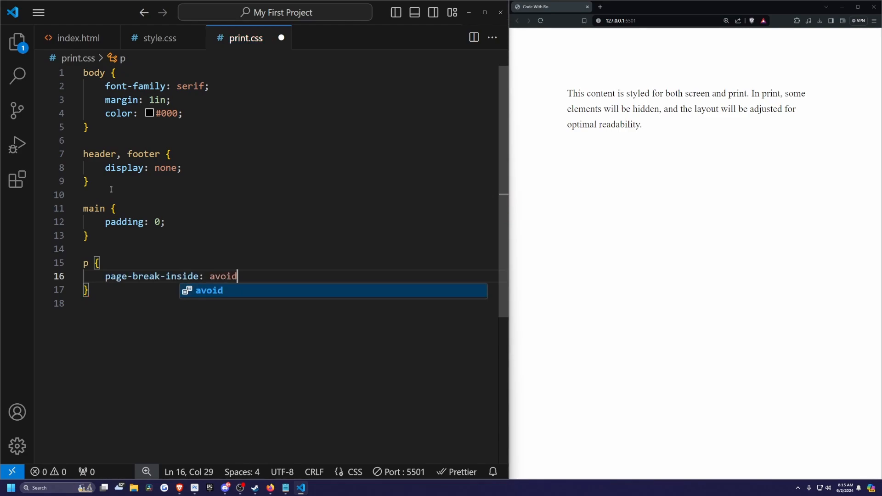
pyautogui.write(';')
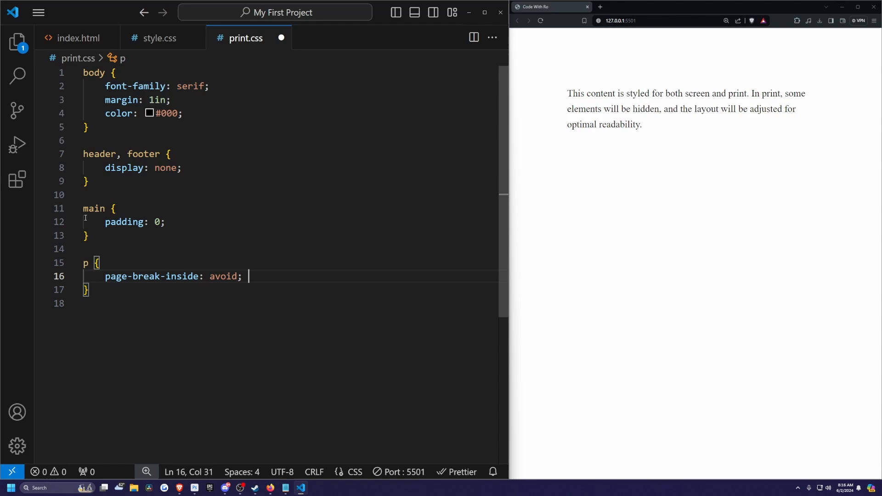
pyautogui.press('Enter')
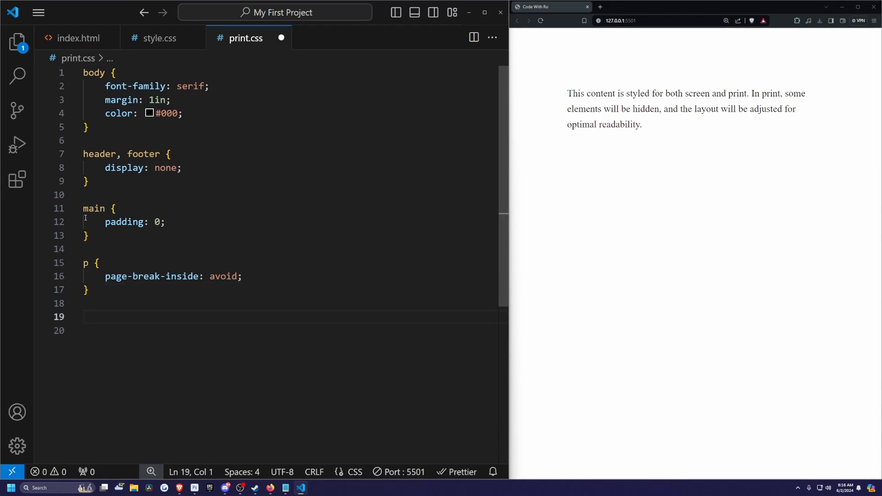
pyautogui.write('@page {')
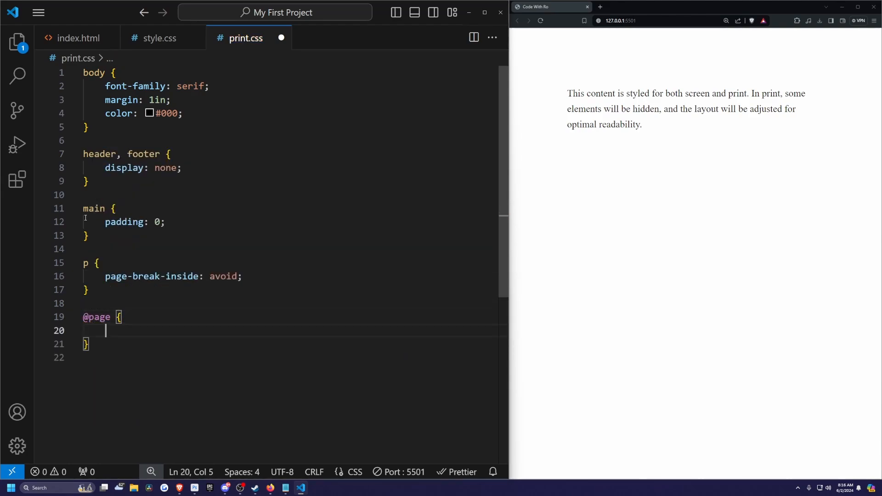
pyautogui.write('margin: 1in;')
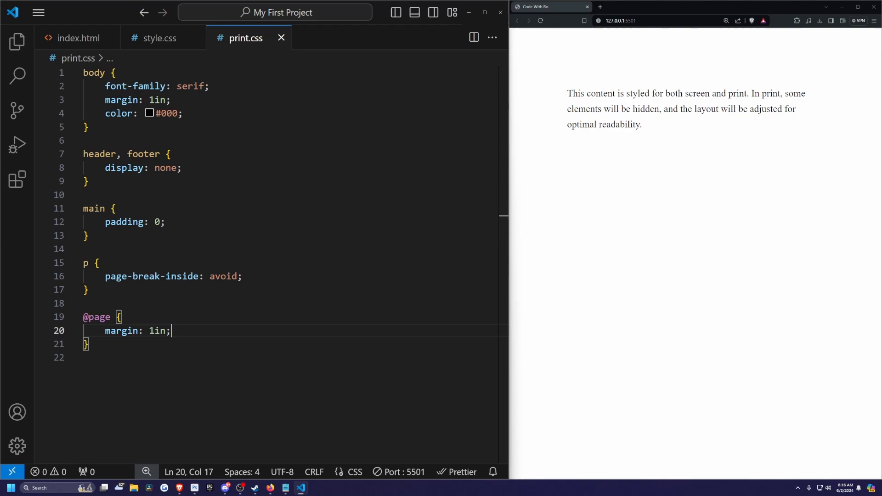
# - Cap images at 100% width with auto height, and add headings to the page-break rule
pyautogui.write('img {')
pyautogui.write('max-width: 100')
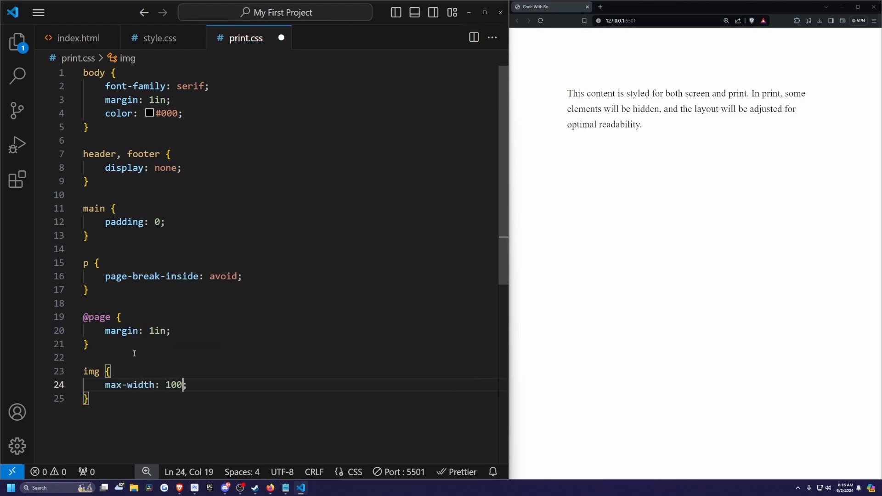
pyautogui.write('%;')
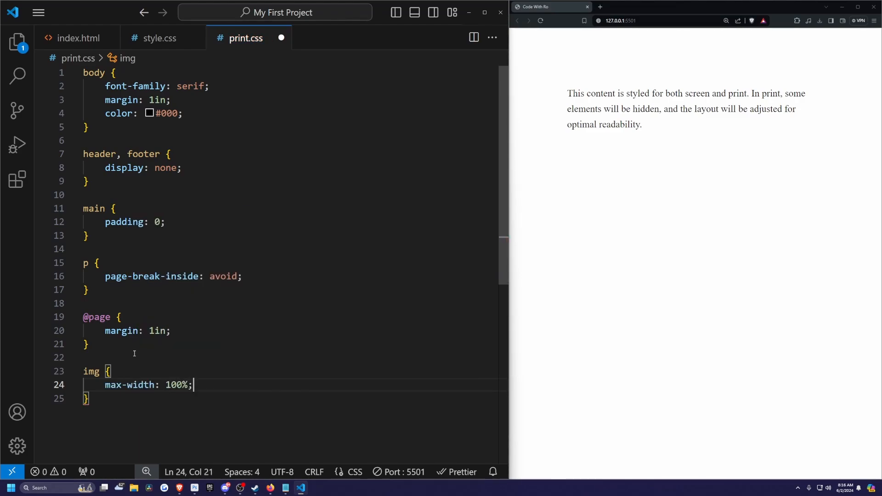
pyautogui.write('height: auto;')
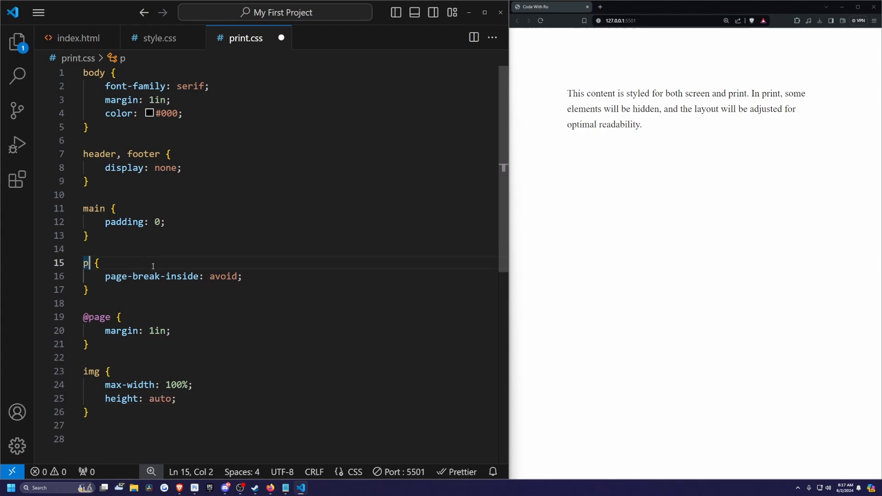
pyautogui.write(', h1, h3')
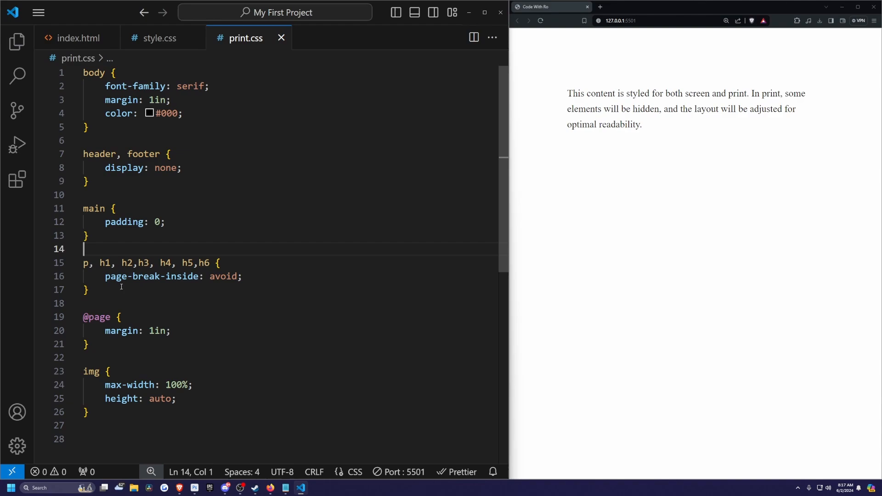
# - Add a table rule with 100% width and collapsed borders
pyautogui.scroll(-3)
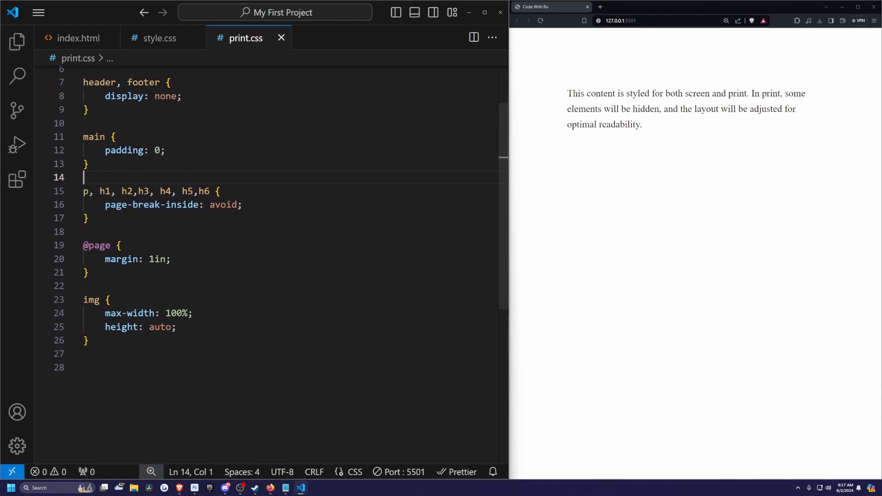
pyautogui.write('table {')
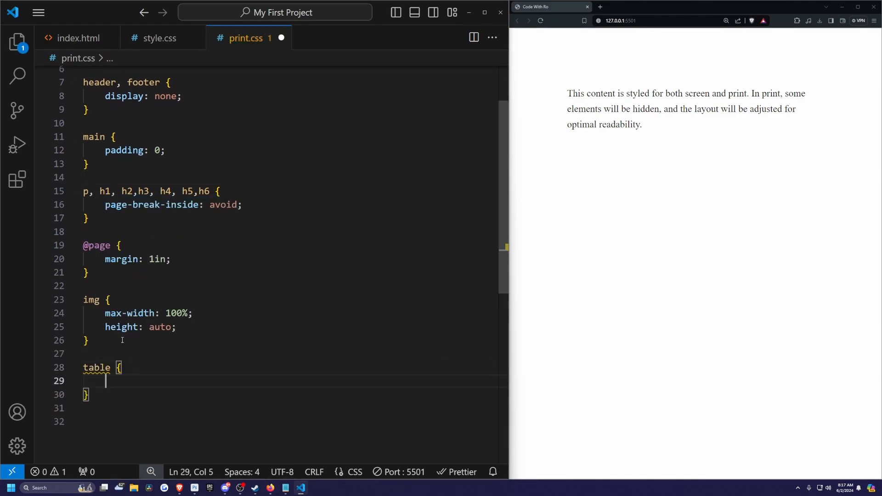
pyautogui.write('width: ;')
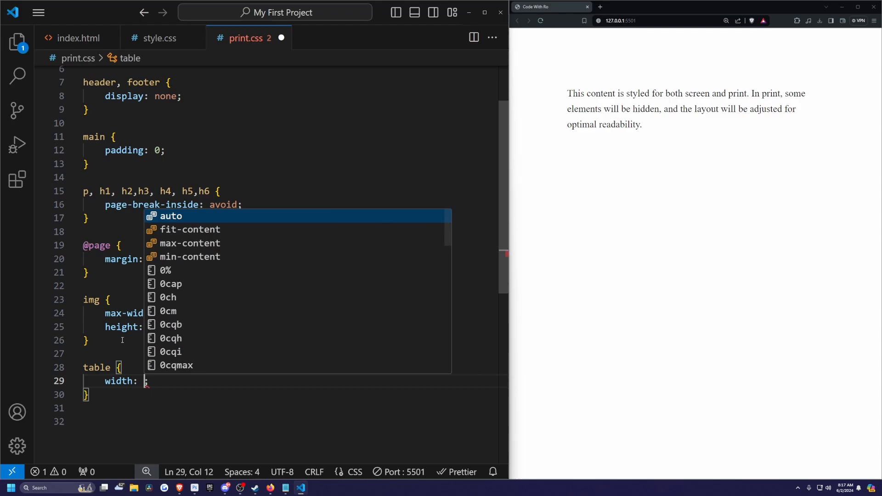
pyautogui.write('100%')
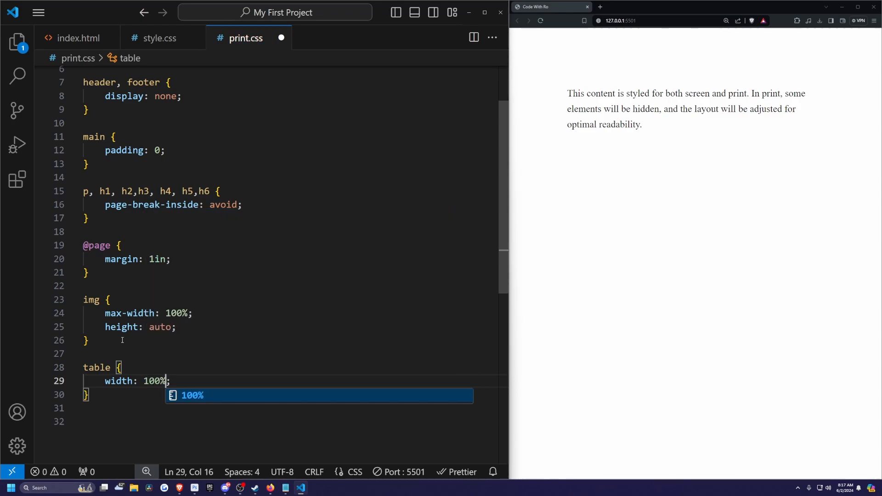
pyautogui.write('border-collapse: collapse;')
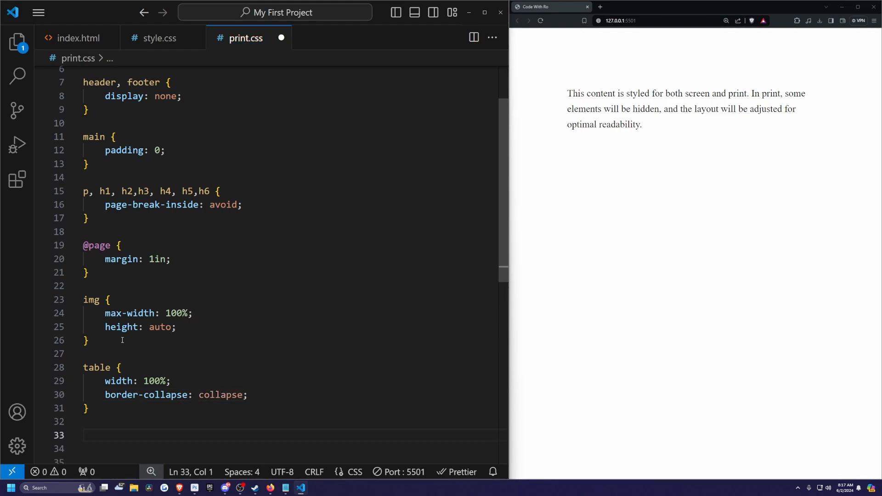
# - Give th and td cells a 1px solid #000 border
pyautogui.write('th, td')
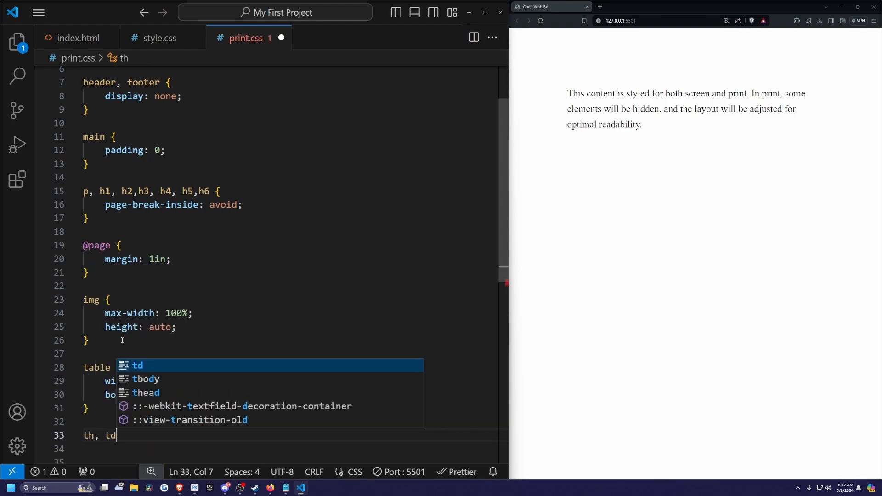
pyautogui.write('{')
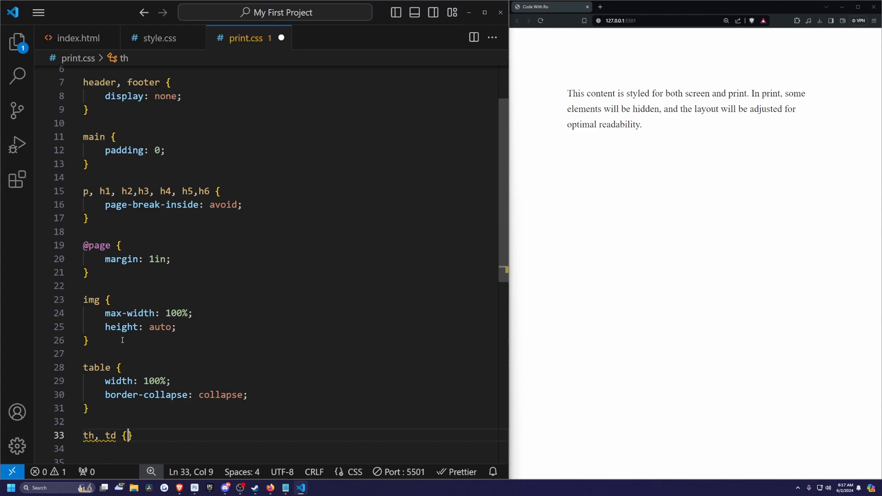
pyautogui.write('bo')
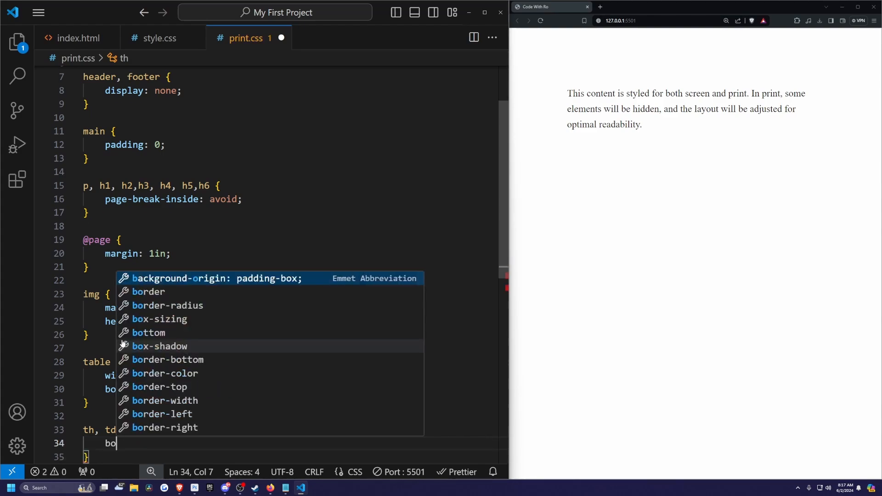
pyautogui.write('rder: 1px')
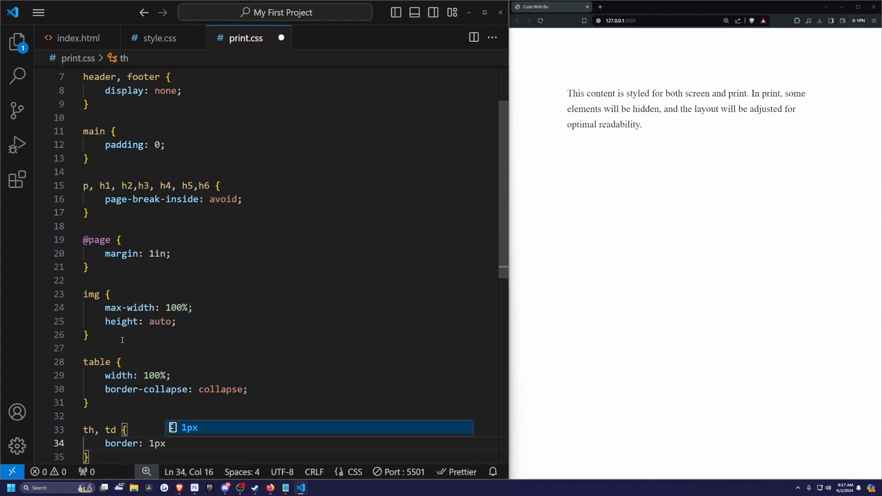
pyautogui.write('solid #000;')
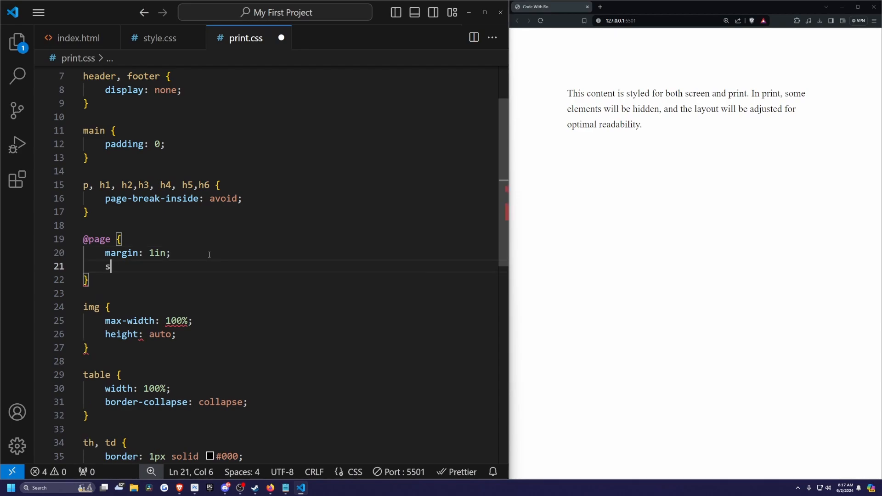
pyautogui.write('ize: A')
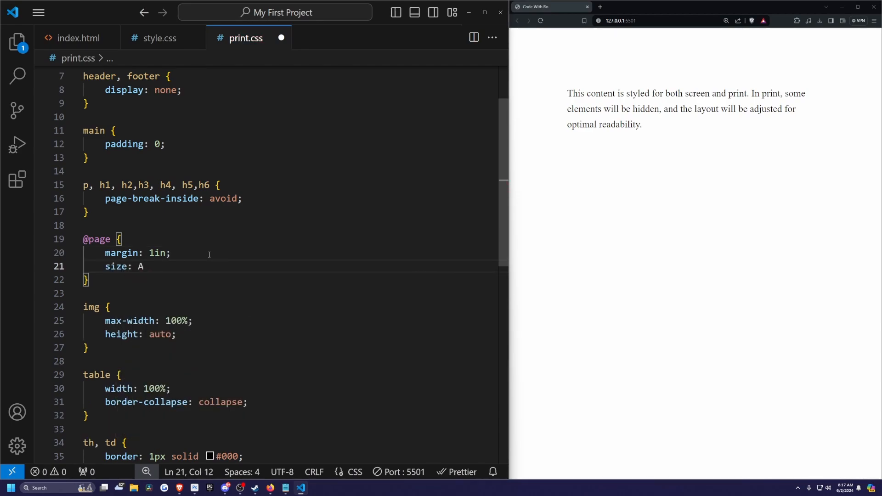
pyautogui.write('4;')
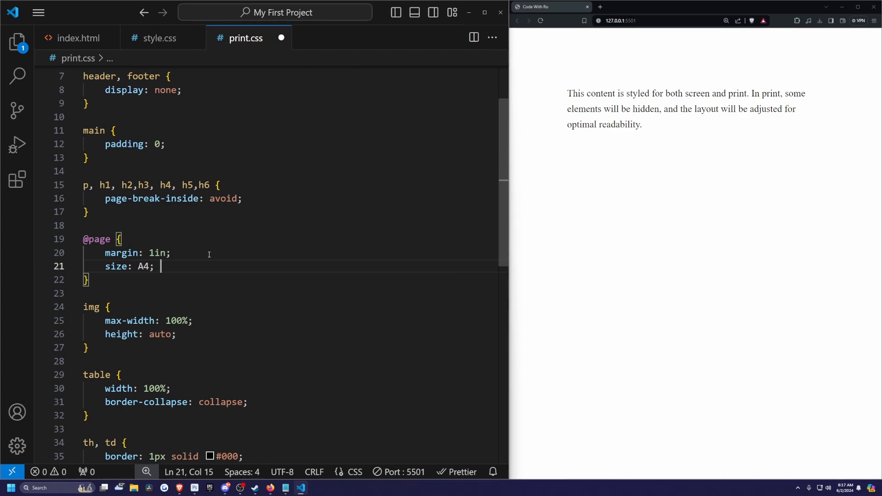
pyautogui.press('Enter')
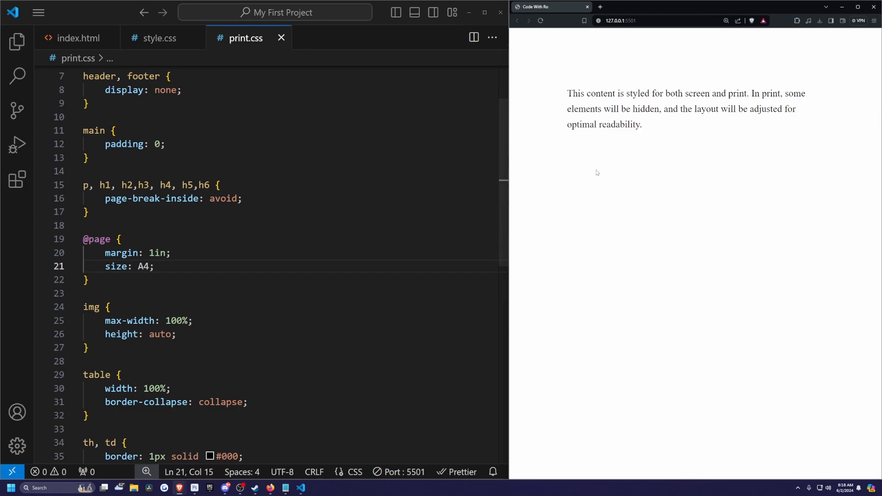
pyautogui.press('Ctrl+p')
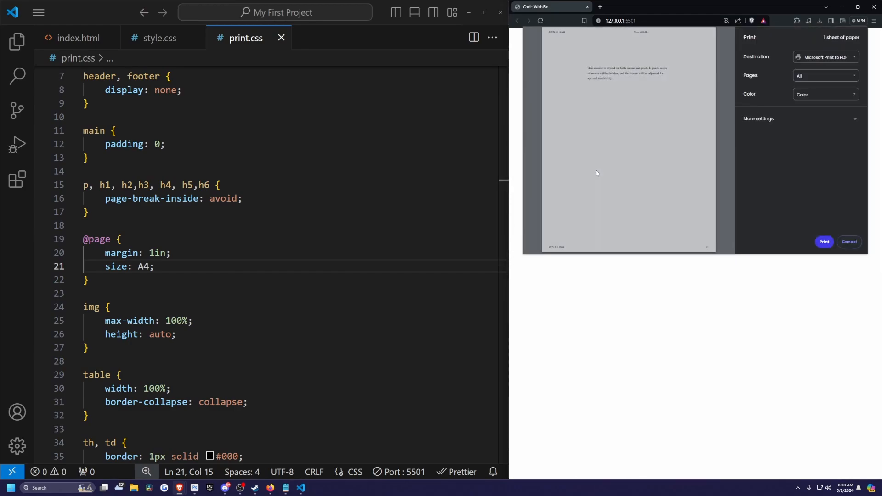